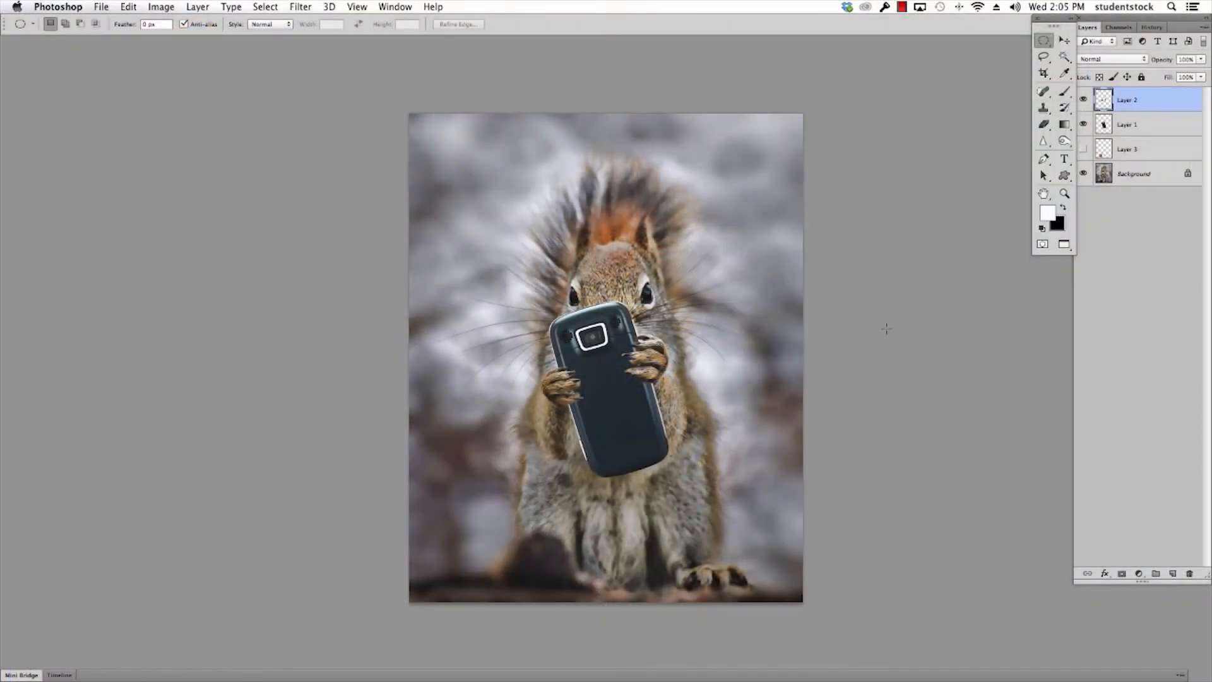
# Step: Hide Layer 2 and Layer 1 so the squirrel holds its peanut, and select the Move tool
pyautogui.click(1083, 101)
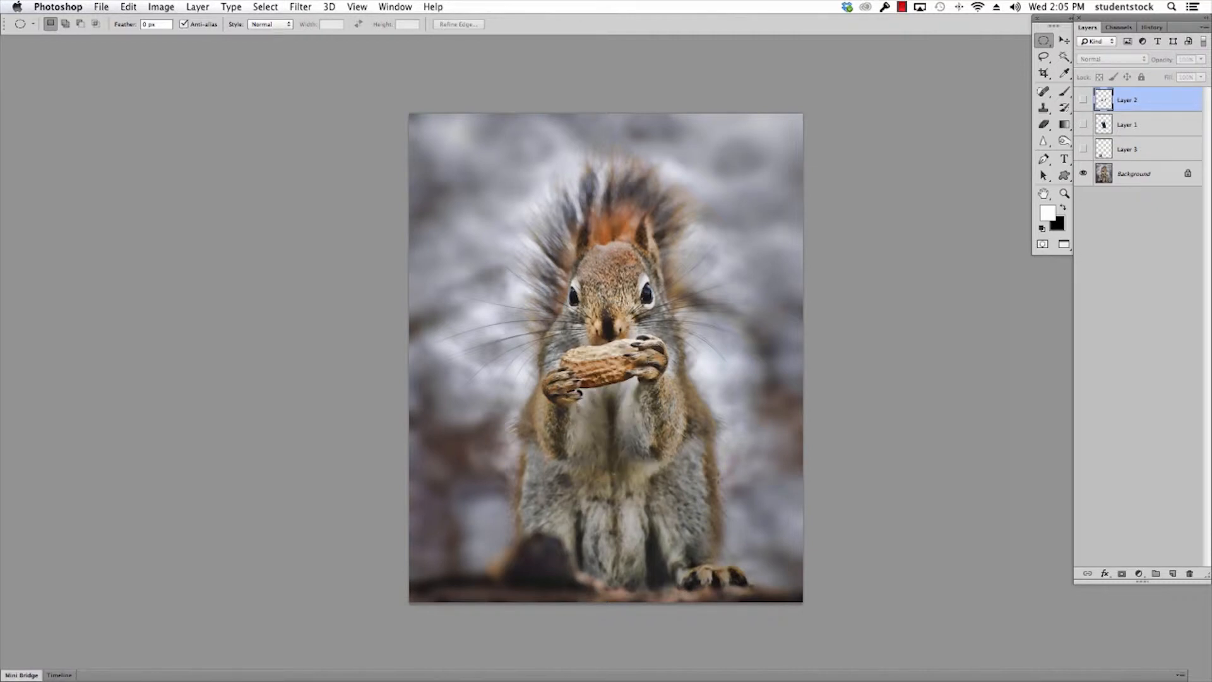
pyautogui.click(1083, 124)
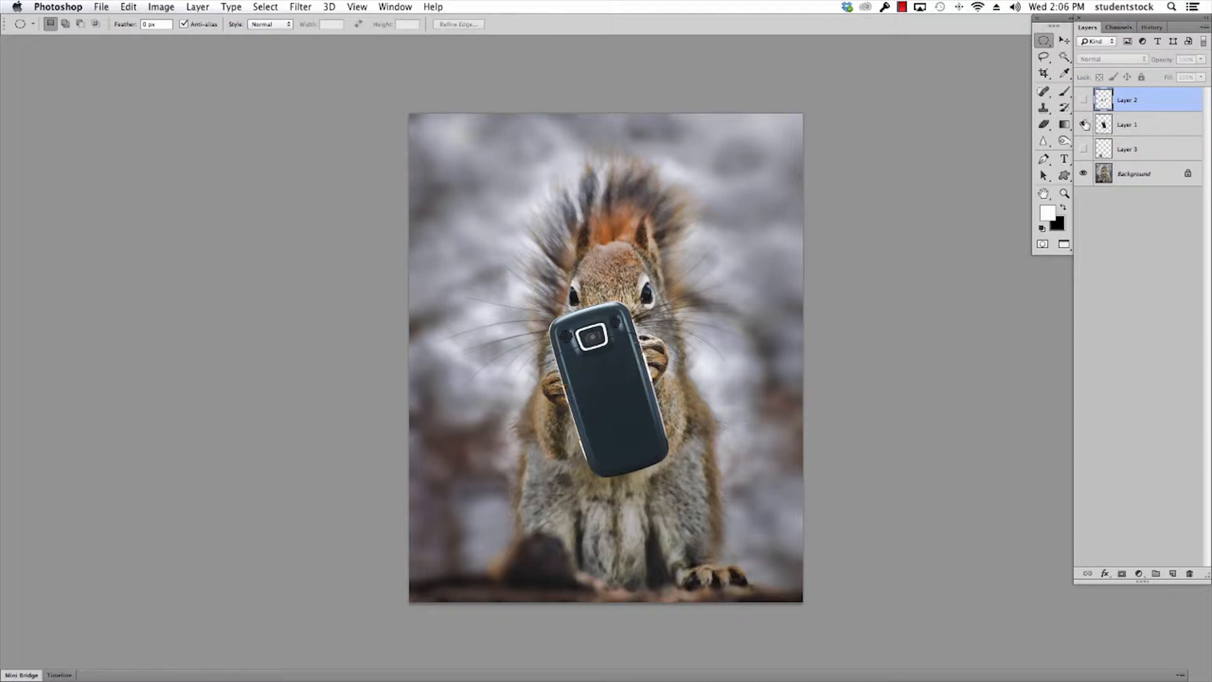
pyautogui.click(1085, 124)
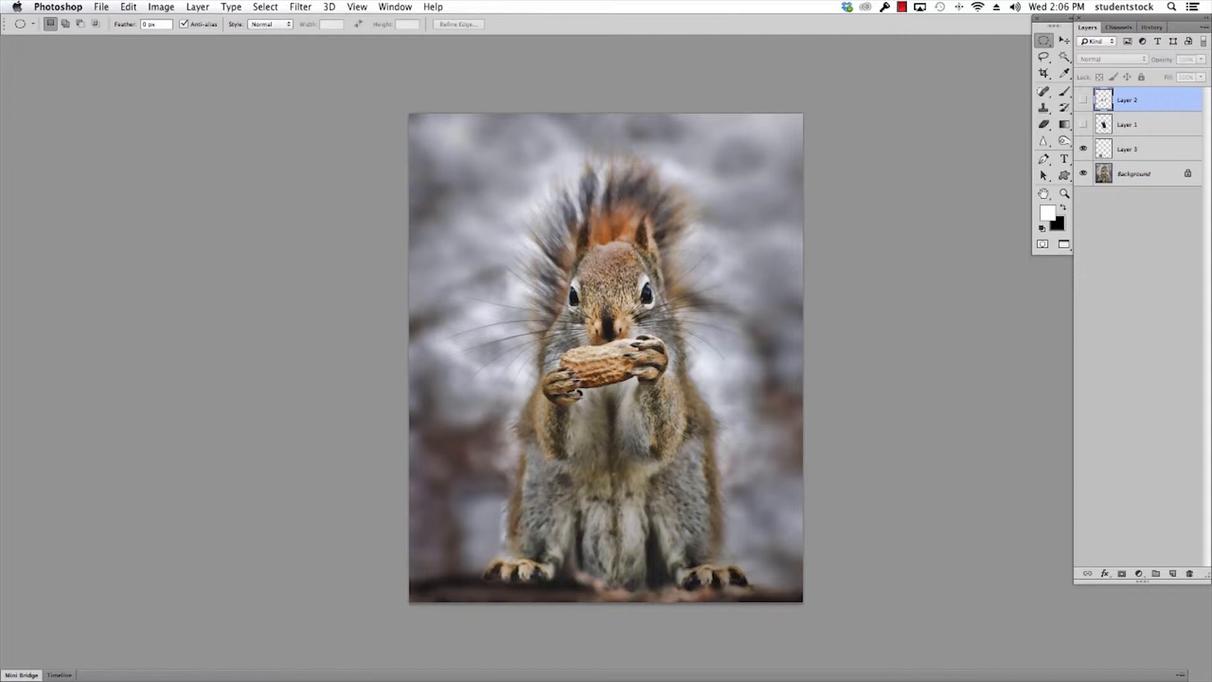
pyautogui.click(1128, 149)
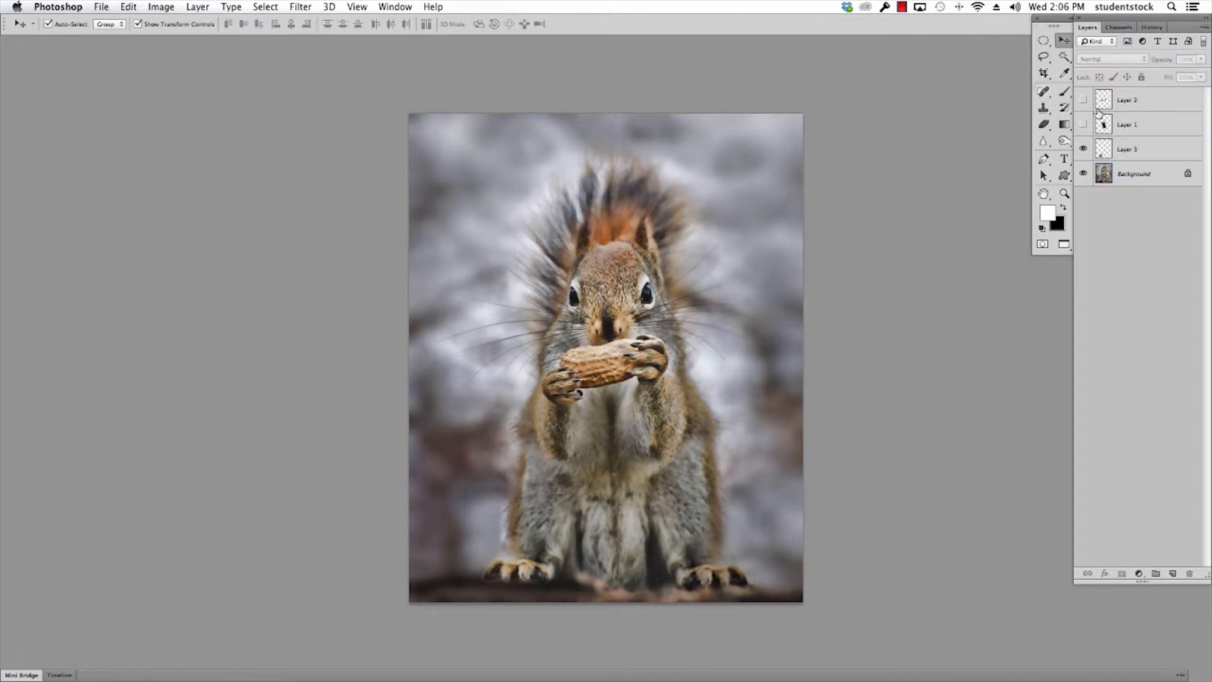
# Step: View the 'phone for tutorial' document, then return to chipmonk.psd
pyautogui.click(395, 7)
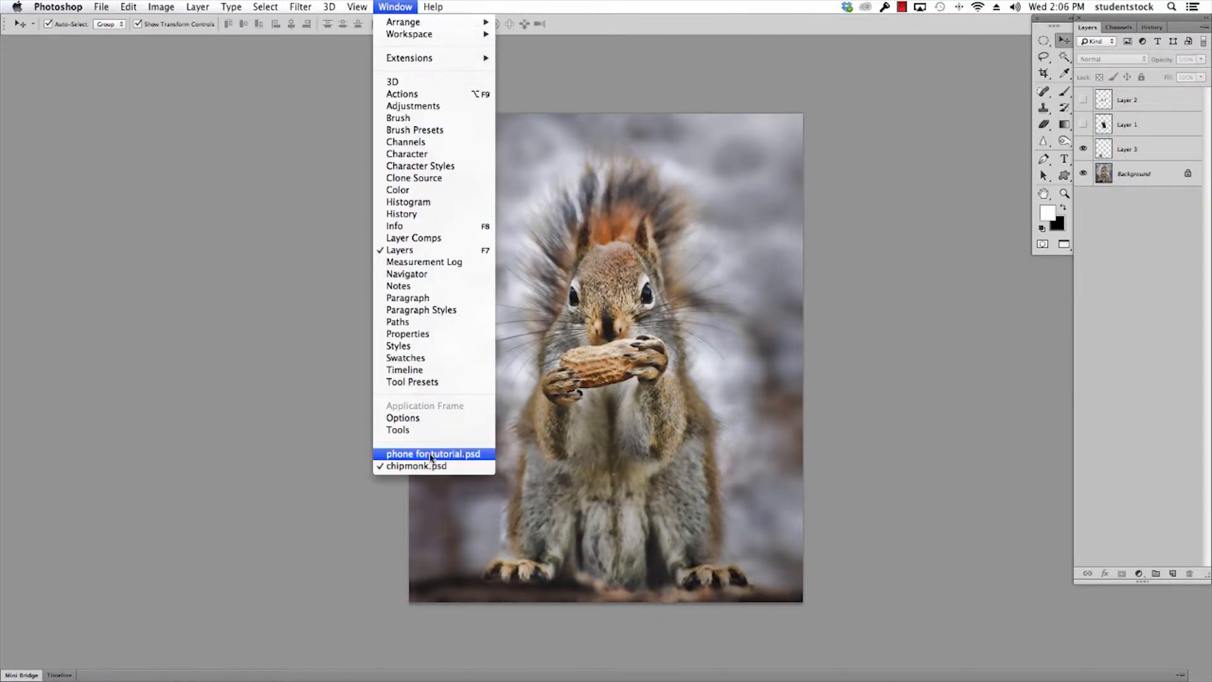
pyautogui.click(433, 454)
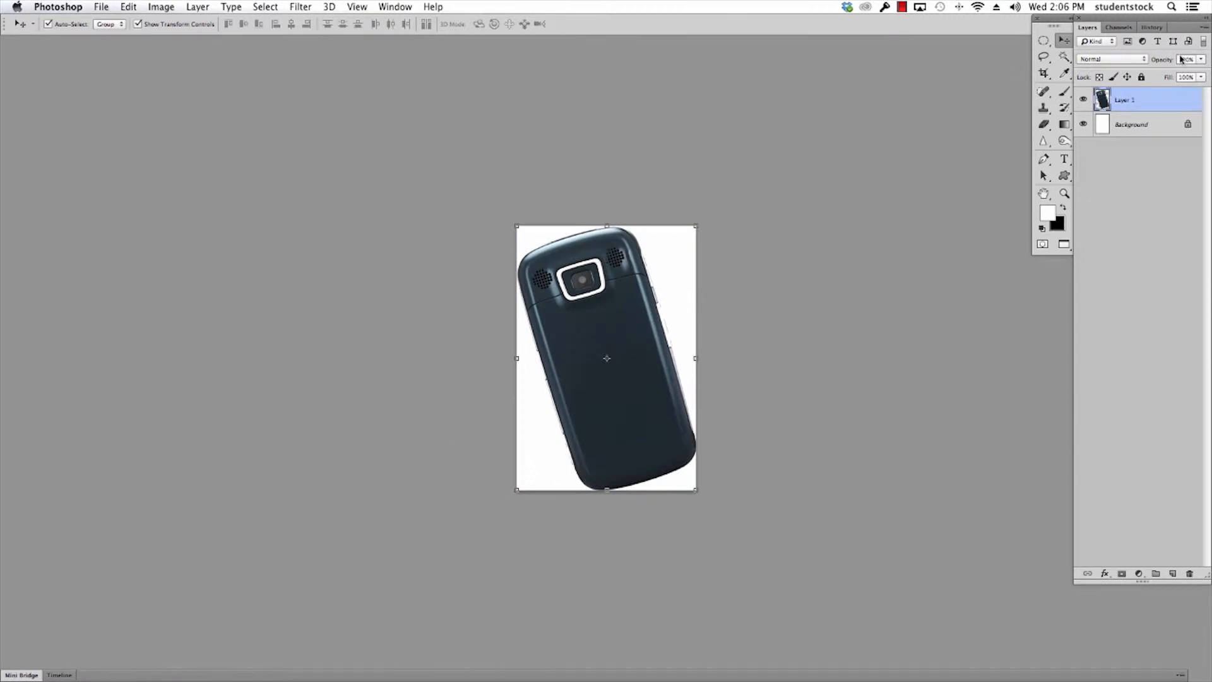
pyautogui.click(395, 6)
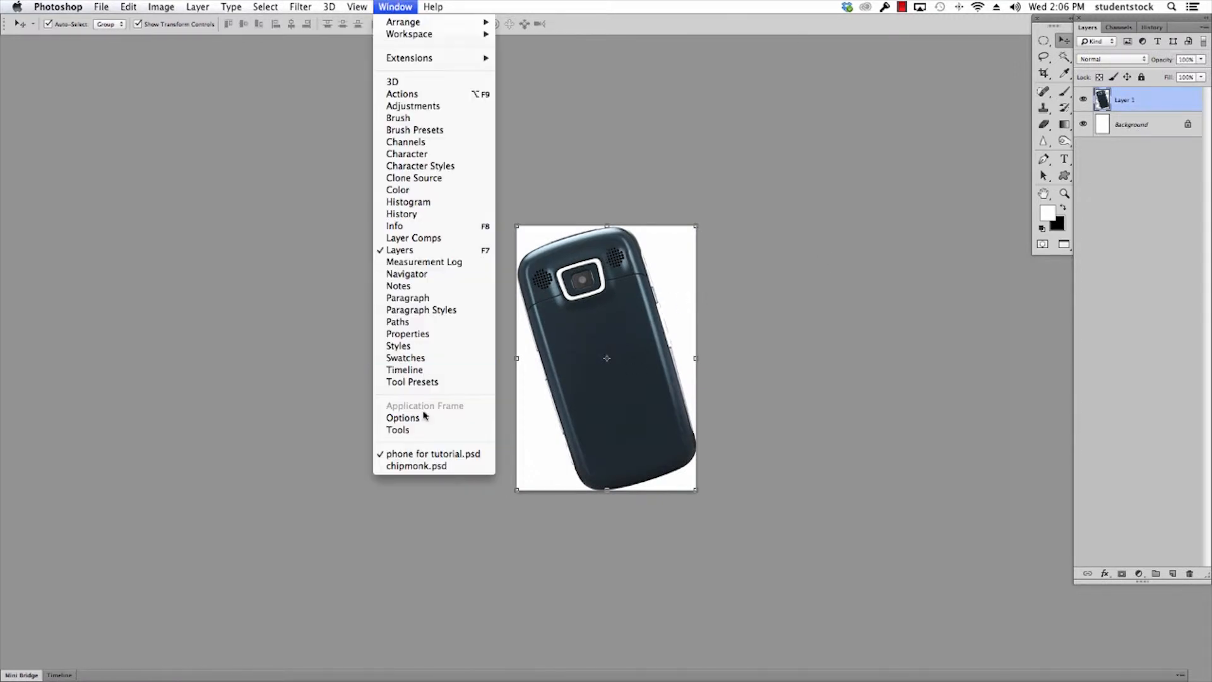
pyautogui.click(416, 465)
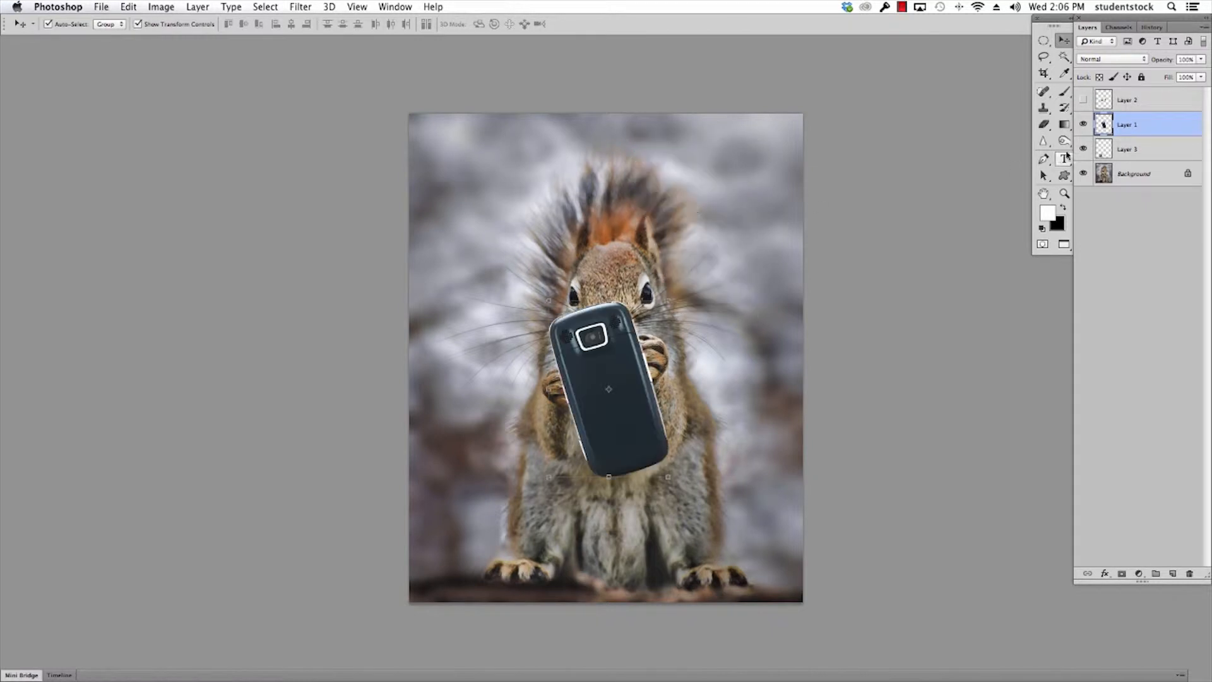
pyautogui.moveTo(189, 443)
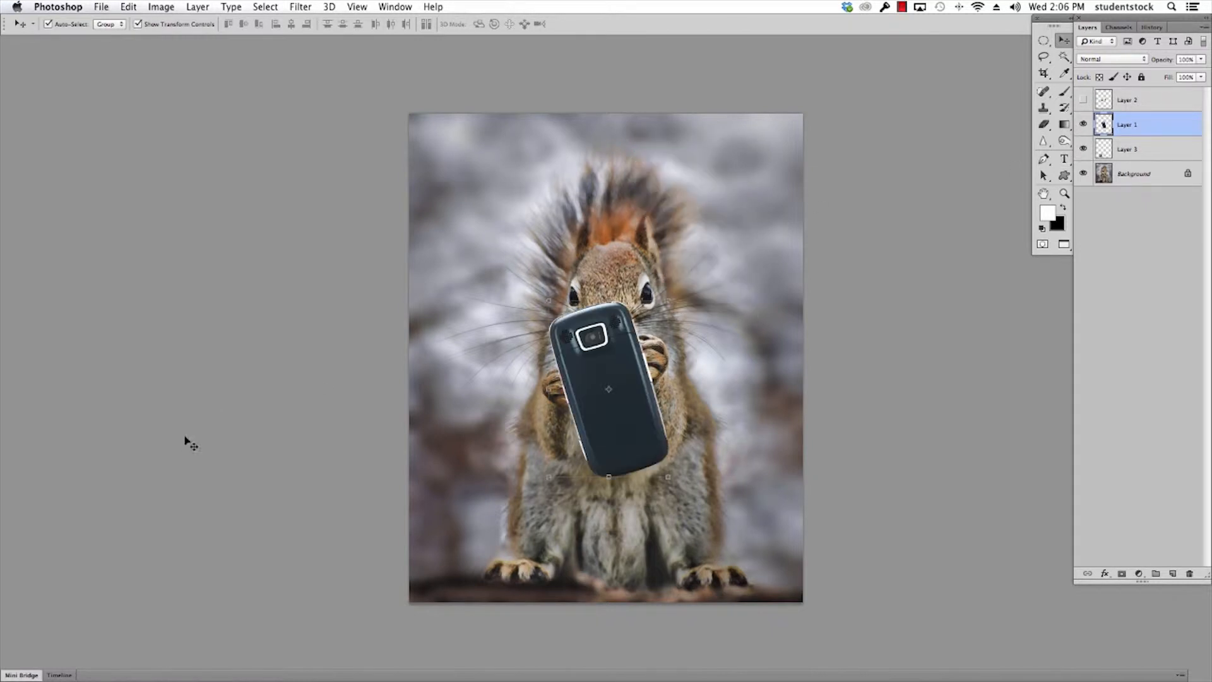
# Step: Zoom in on the phone over the squirrel's paws and hide the paw overlay layer
pyautogui.click(1171, 7)
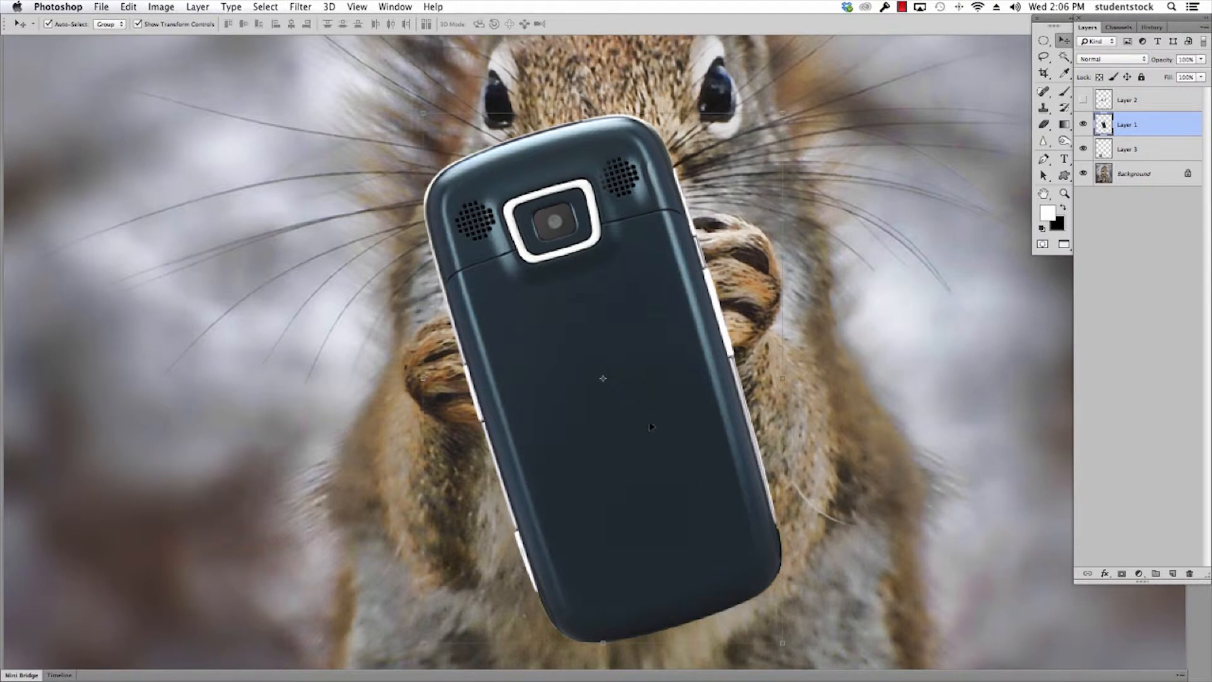
pyautogui.moveTo(651, 479)
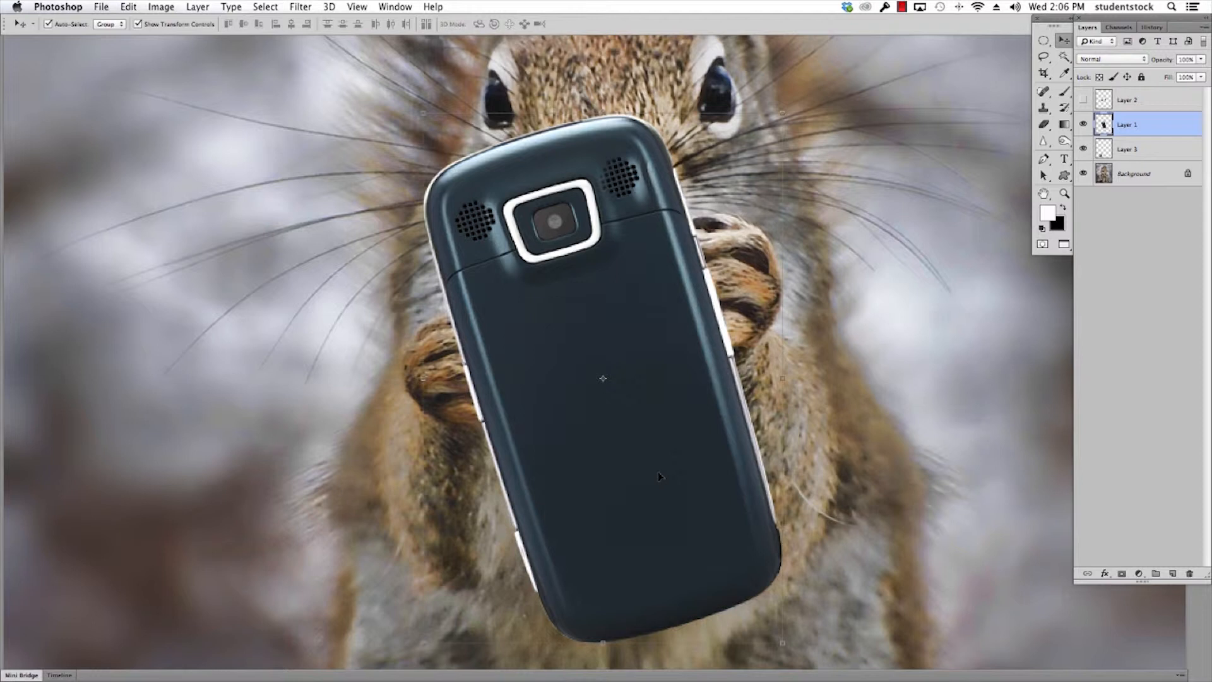
pyautogui.moveTo(657, 476)
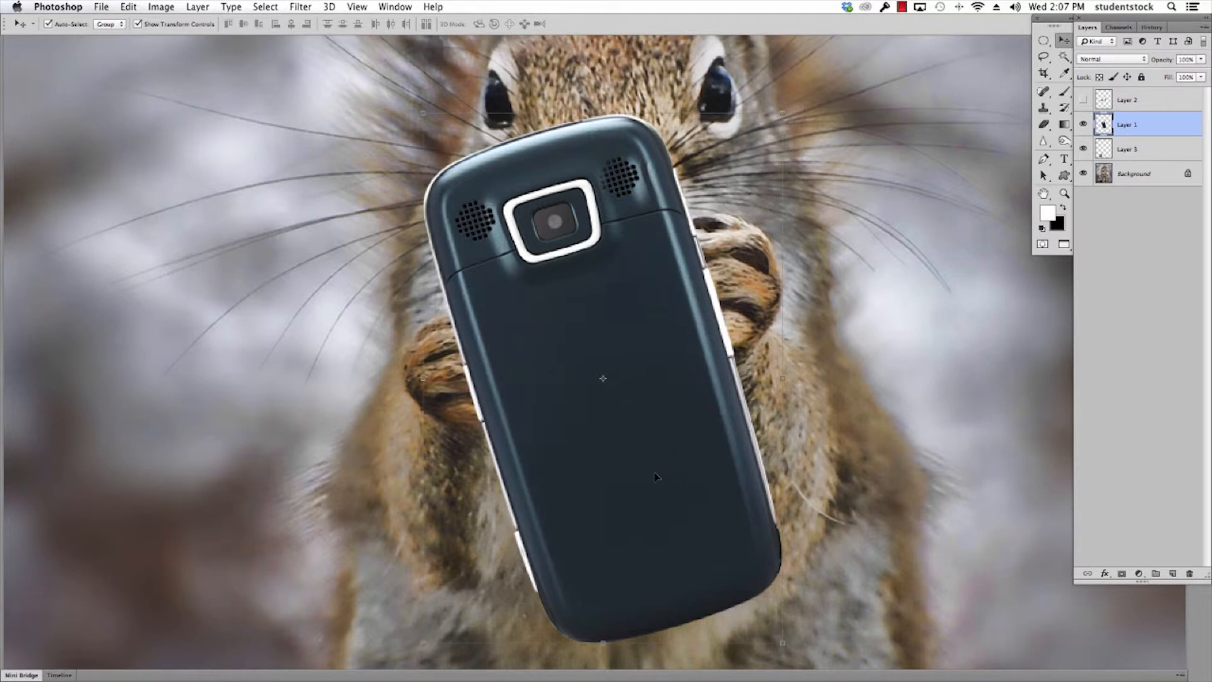
pyautogui.moveTo(639, 463)
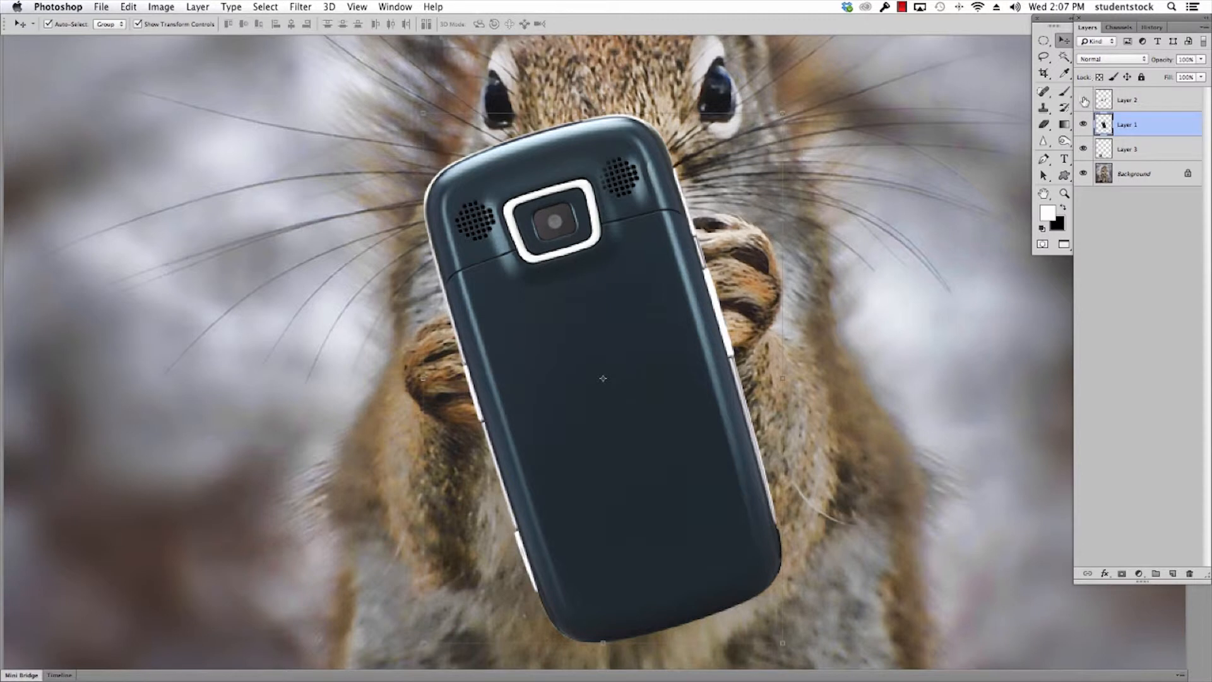
pyautogui.click(1083, 99)
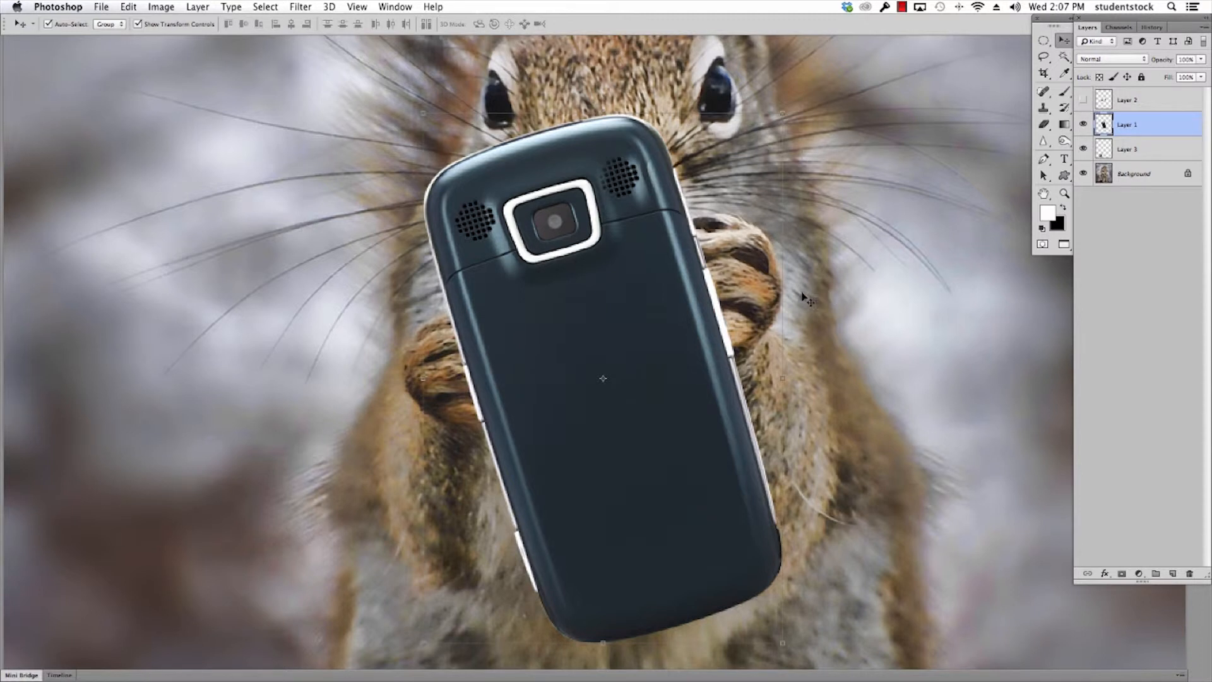
pyautogui.moveTo(778, 334)
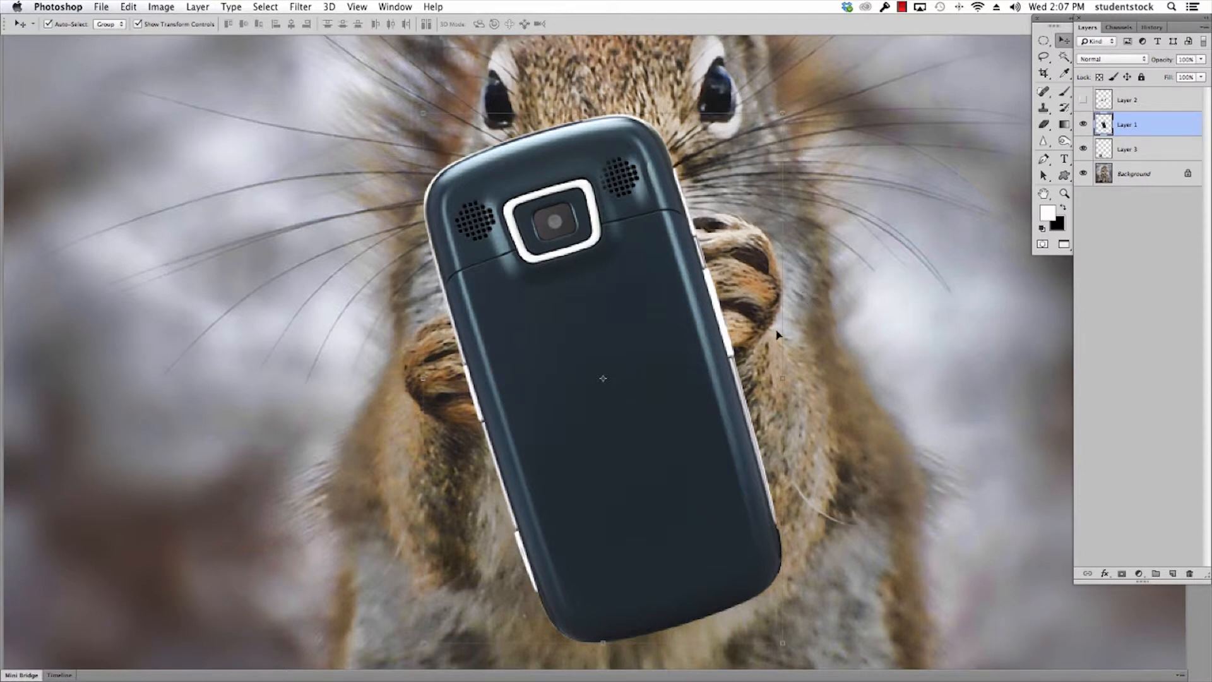
pyautogui.moveTo(670, 355)
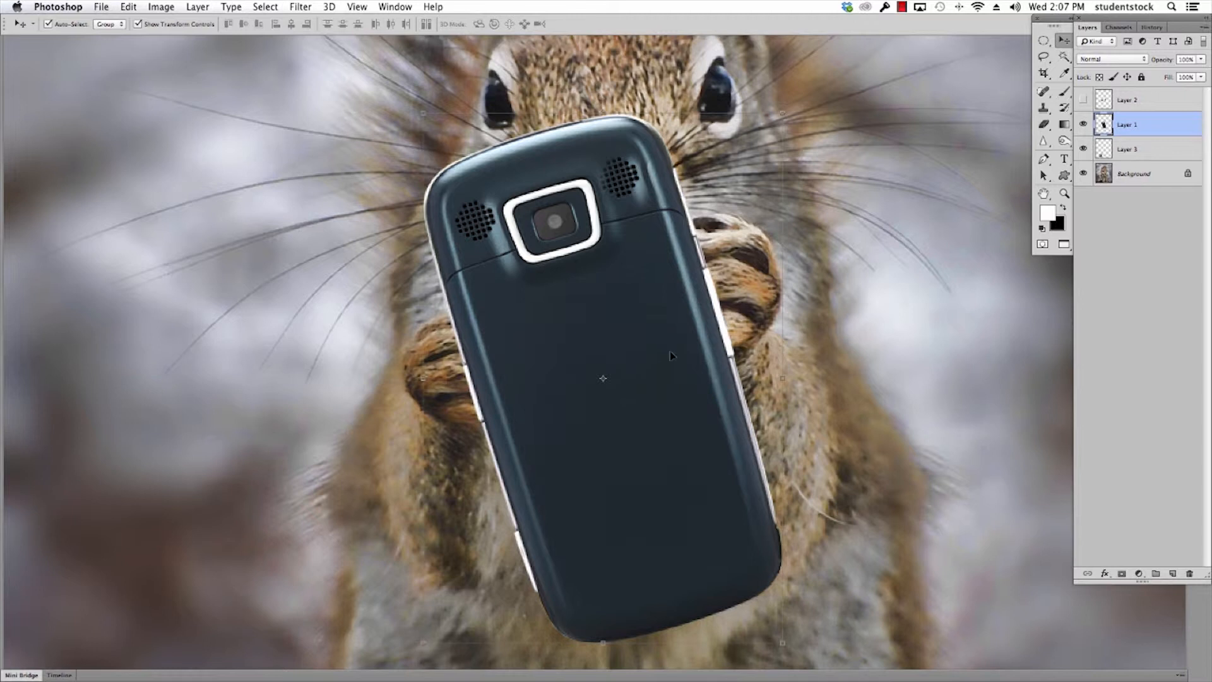
pyautogui.moveTo(651, 340)
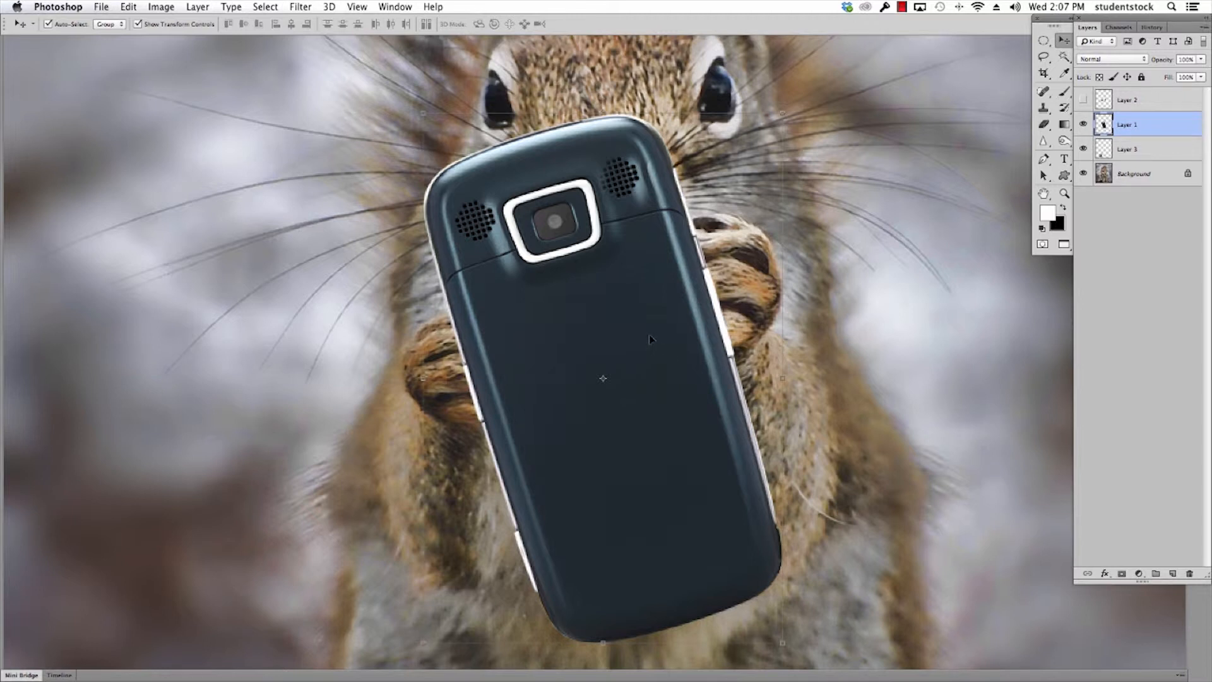
pyautogui.moveTo(884, 324)
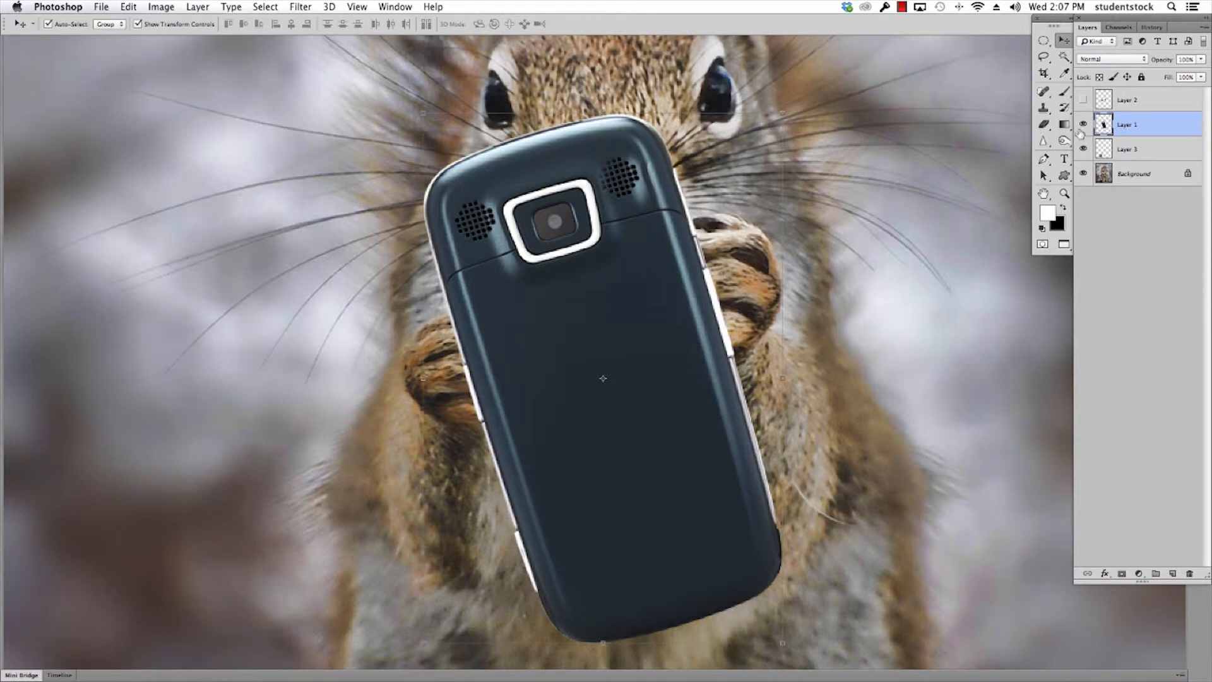
# Step: Hide the phone and the layer below it, then lasso around both paws, excluding the peanut
pyautogui.click(1083, 124)
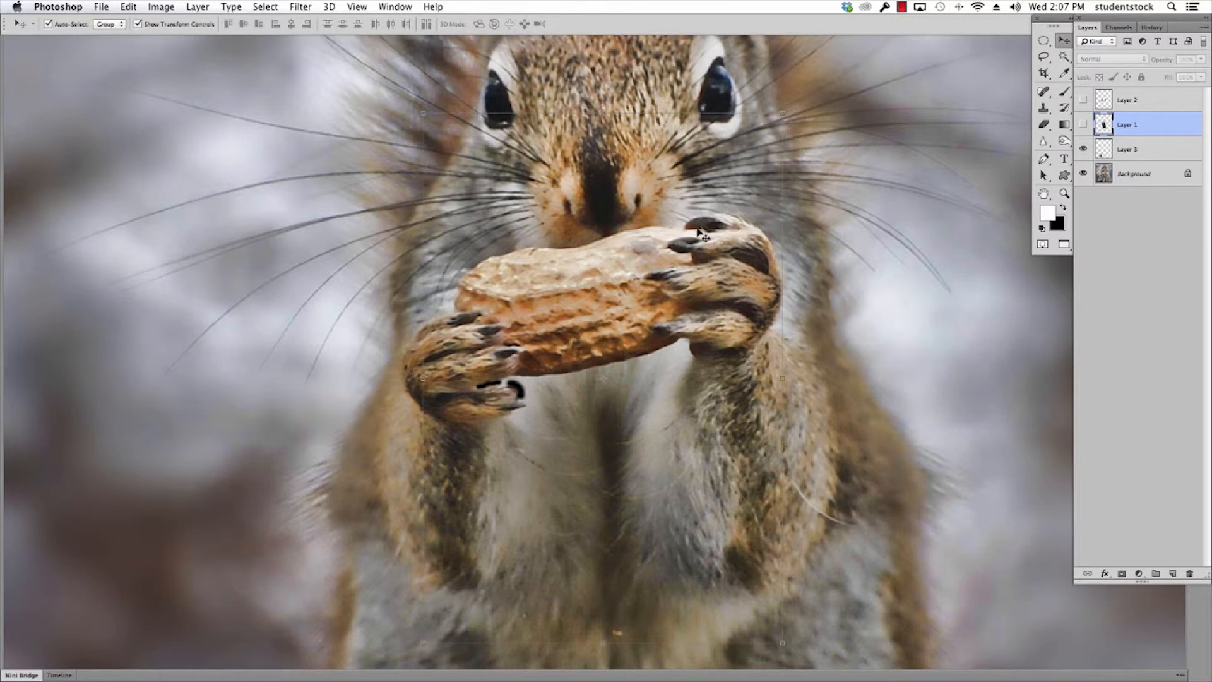
pyautogui.moveTo(784, 296)
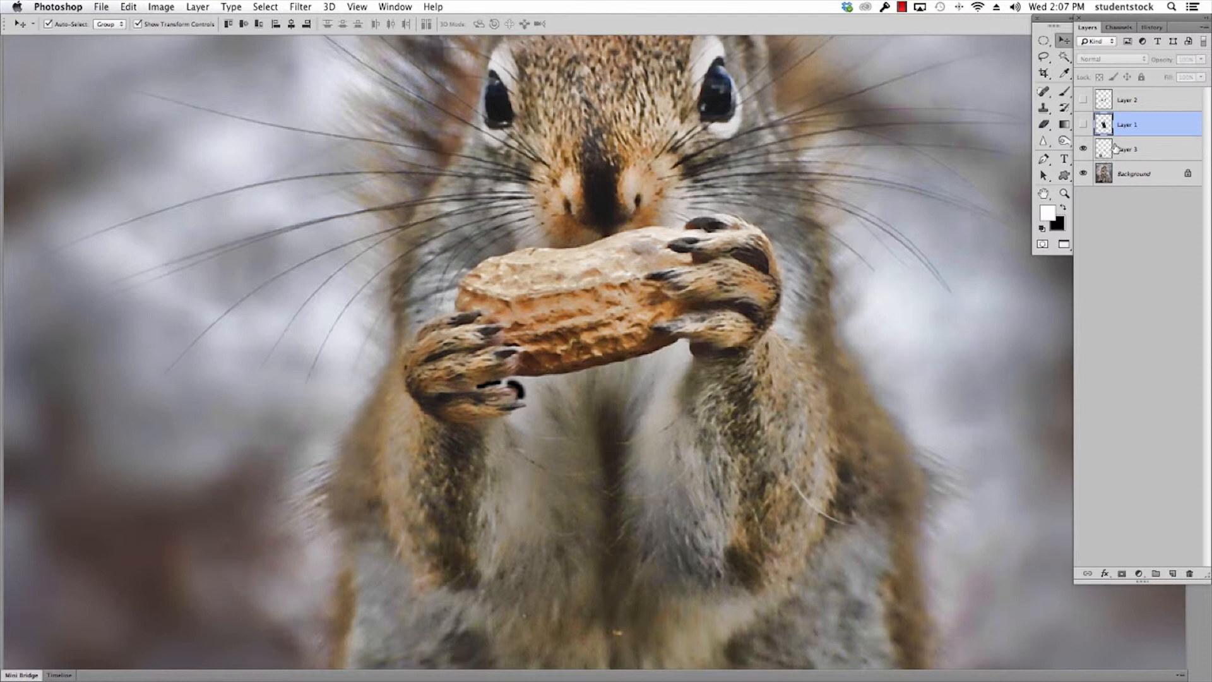
pyautogui.click(1083, 148)
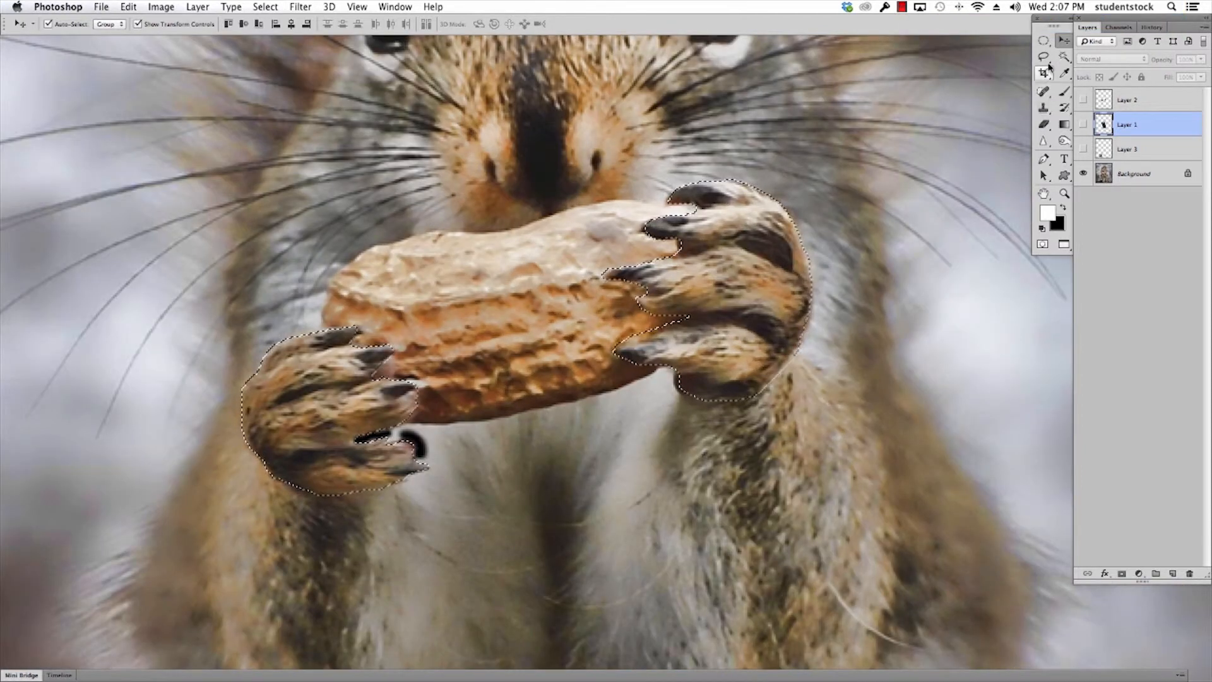
pyautogui.click(1043, 56)
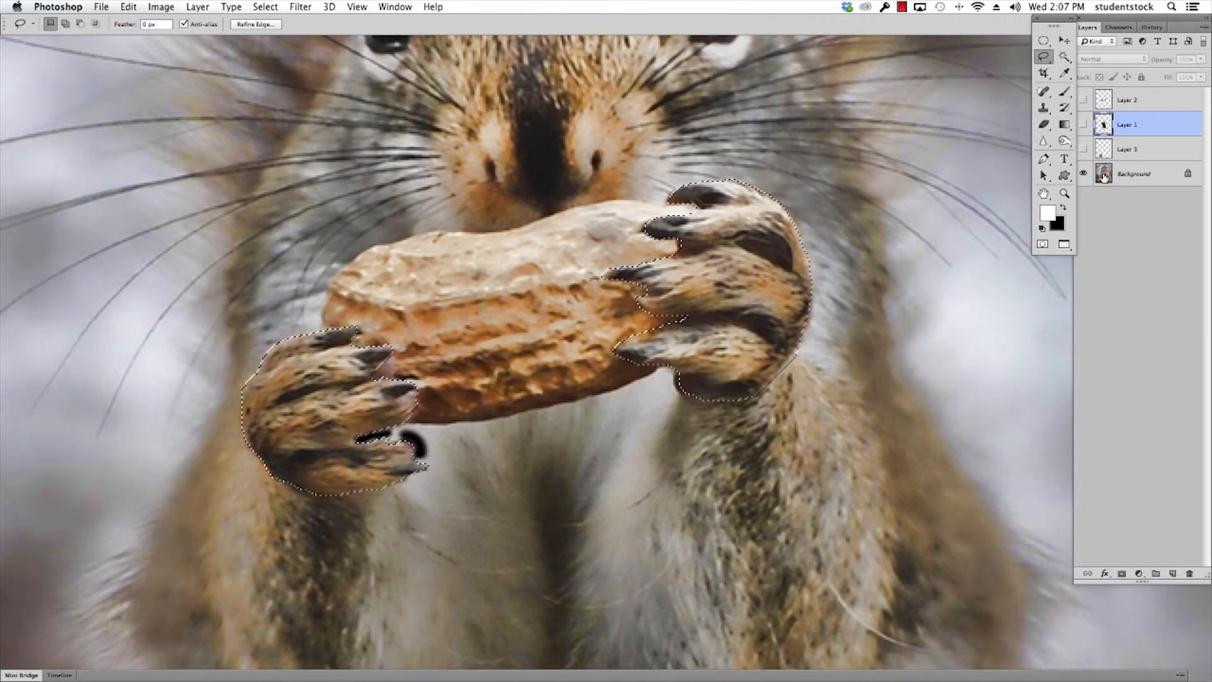
pyautogui.click(1133, 173)
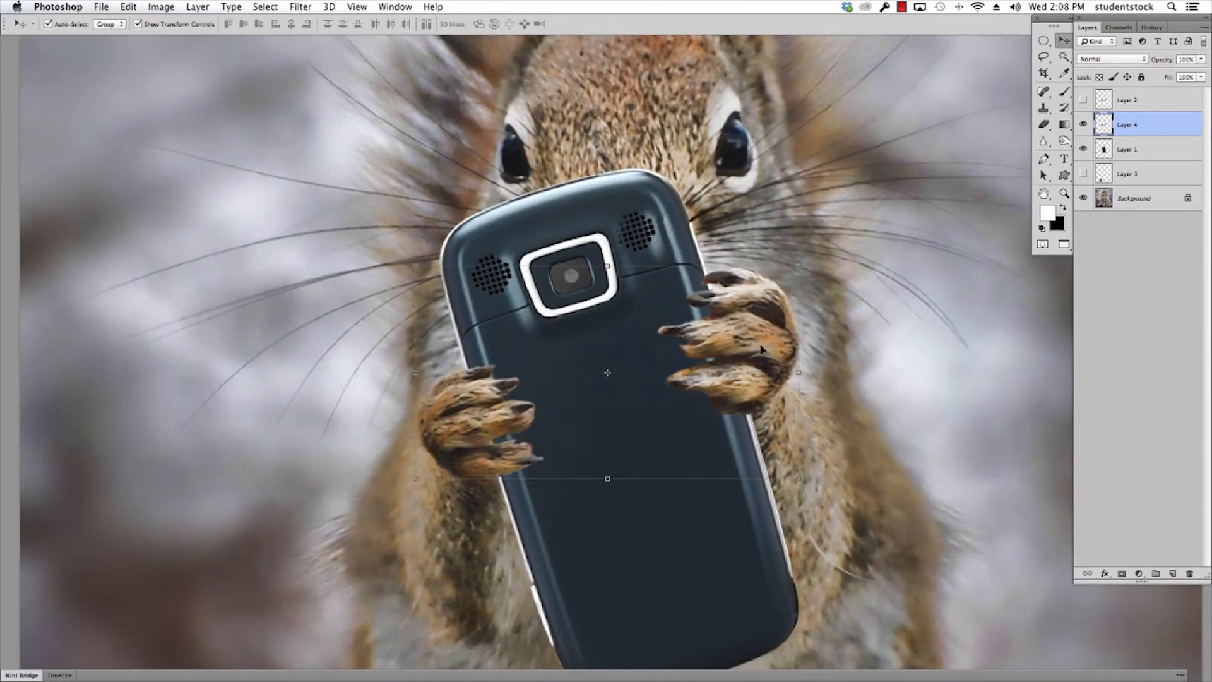
pyautogui.moveTo(1029, 338)
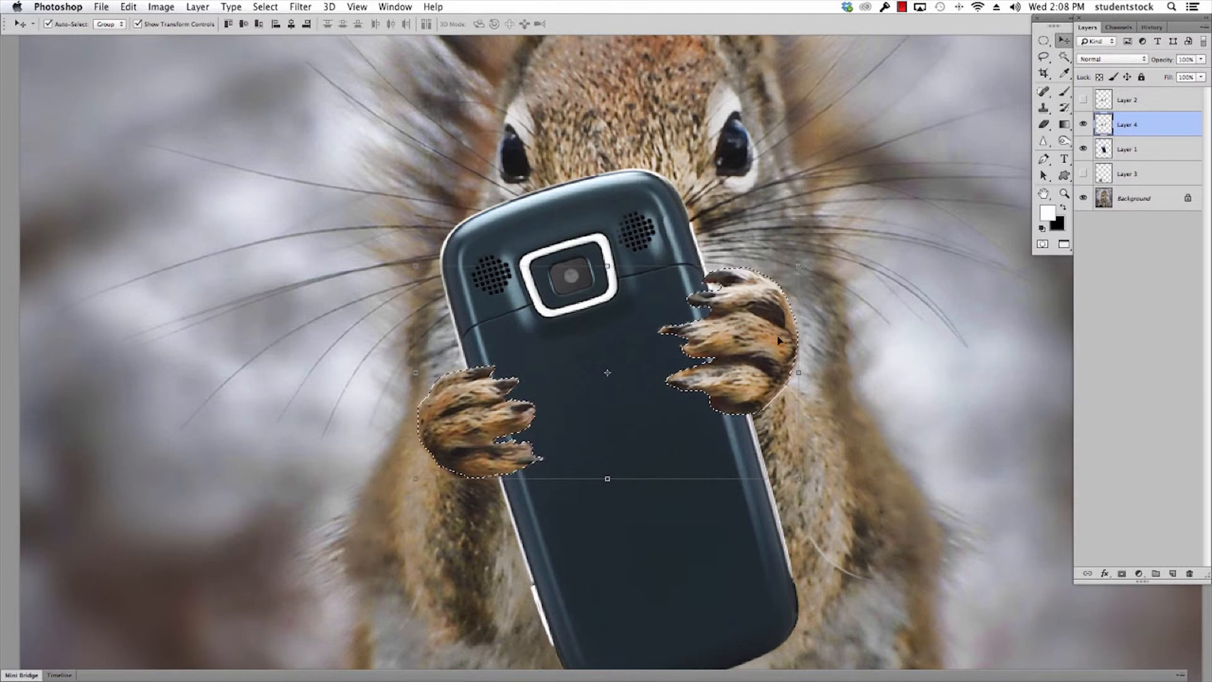
# Step: Feather the paw selection 8 px on Background, copy it to a layer, darken to -132 brightness
pyautogui.click(1134, 197)
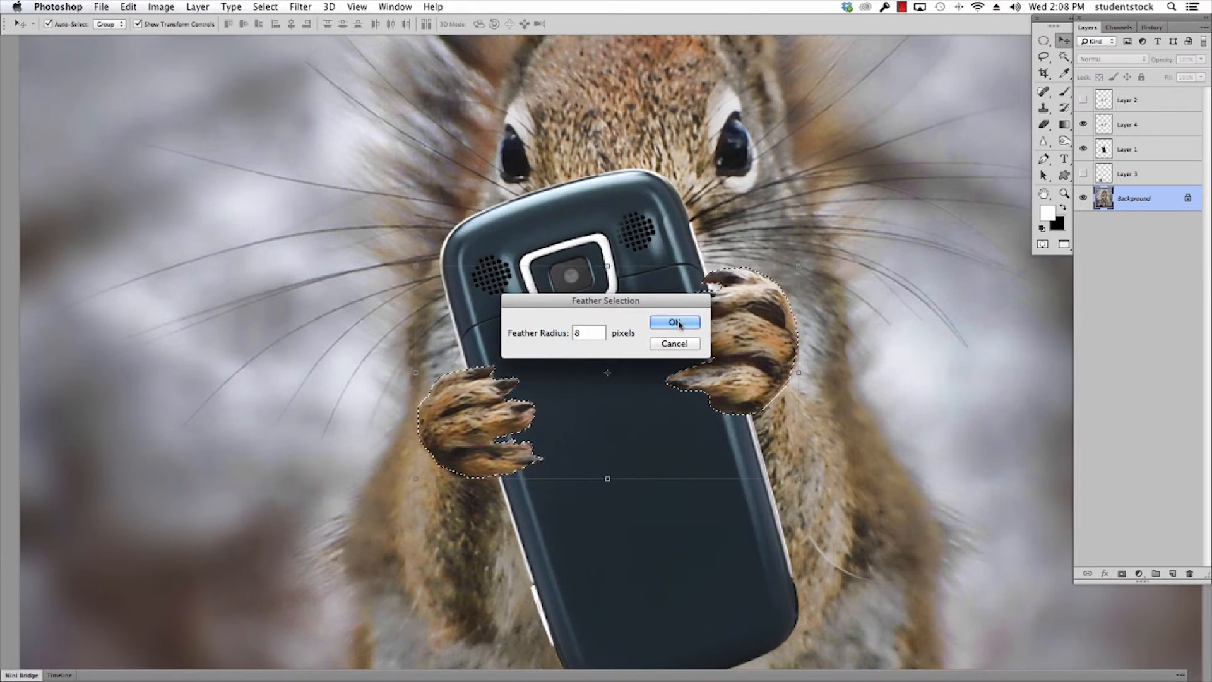
pyautogui.click(674, 322)
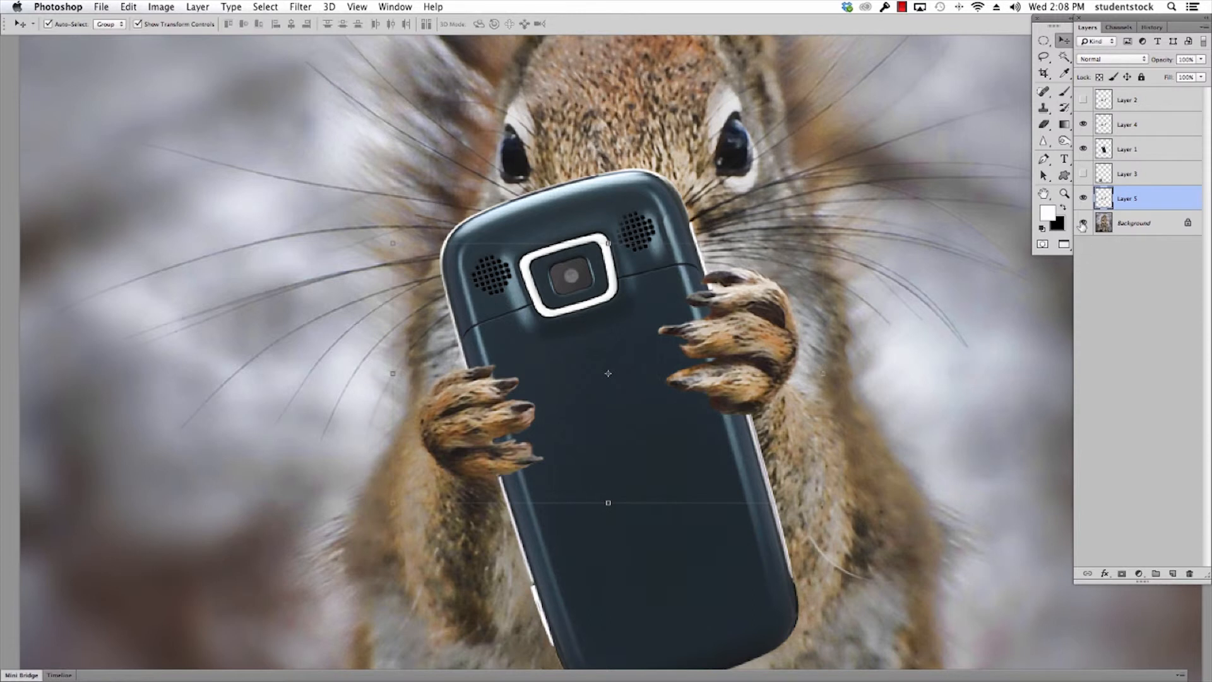
pyautogui.click(160, 7)
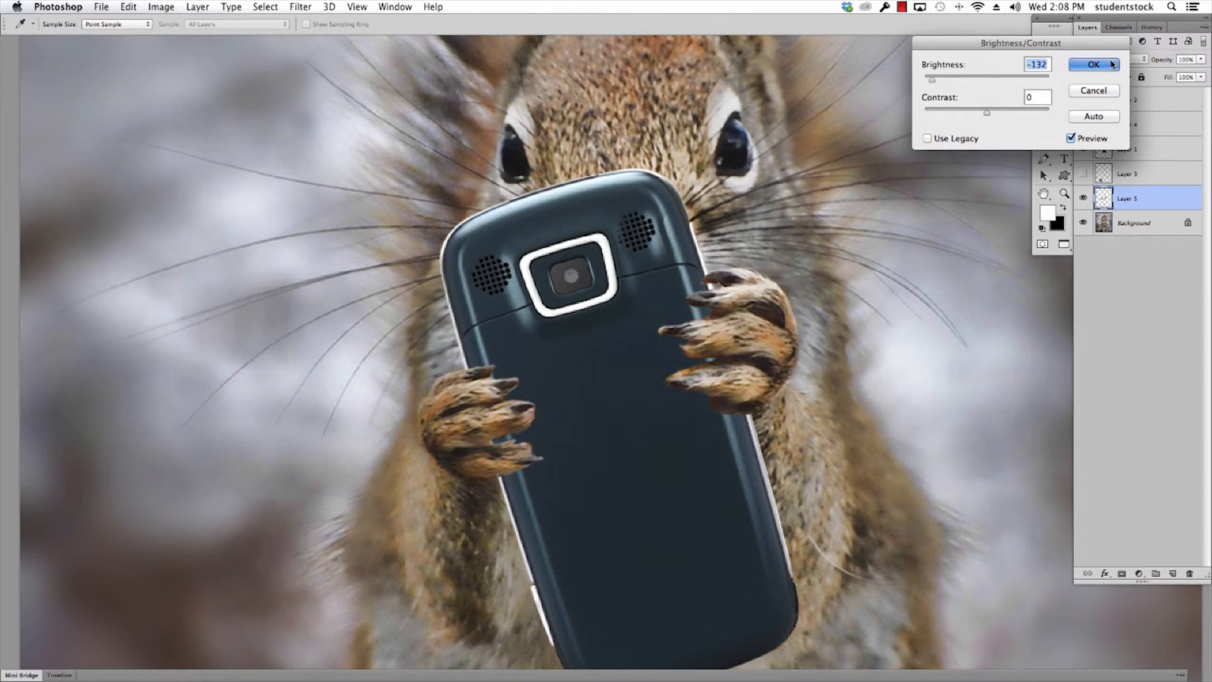
pyautogui.click(1092, 64)
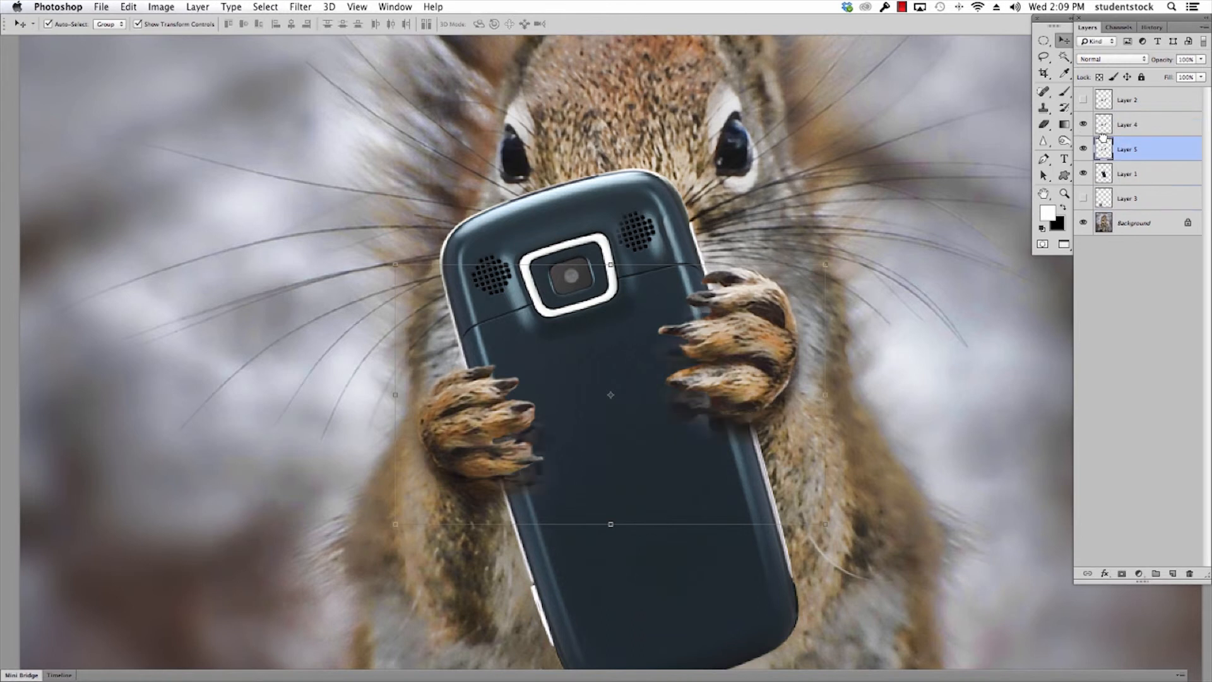
pyautogui.moveTo(733, 380)
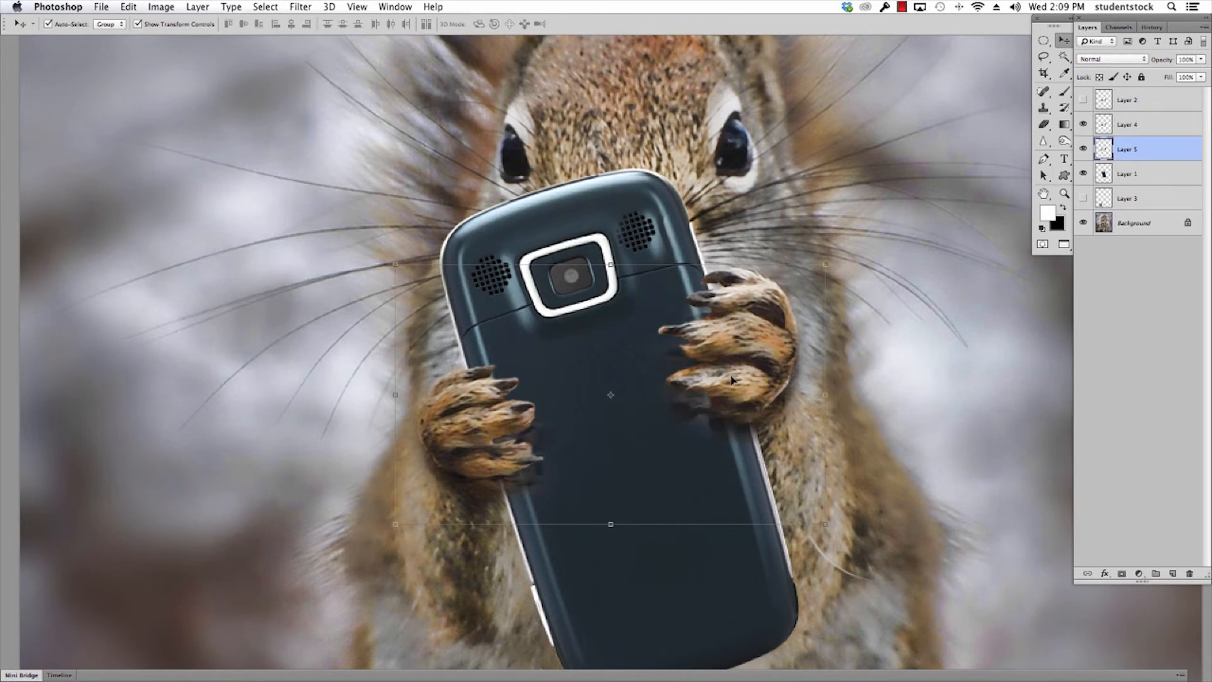
# Step: Darken the shadow layer further with Brightness/Contrast at -150, then select Layer 2
pyautogui.click(161, 6)
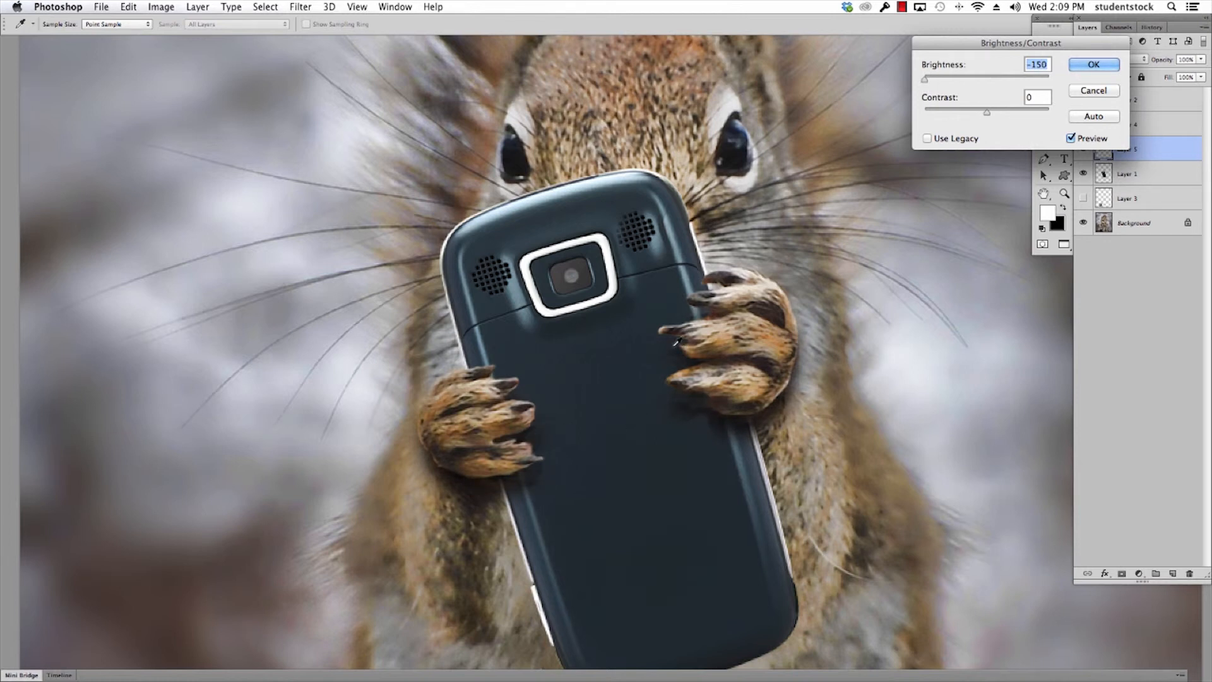
pyautogui.click(1092, 64)
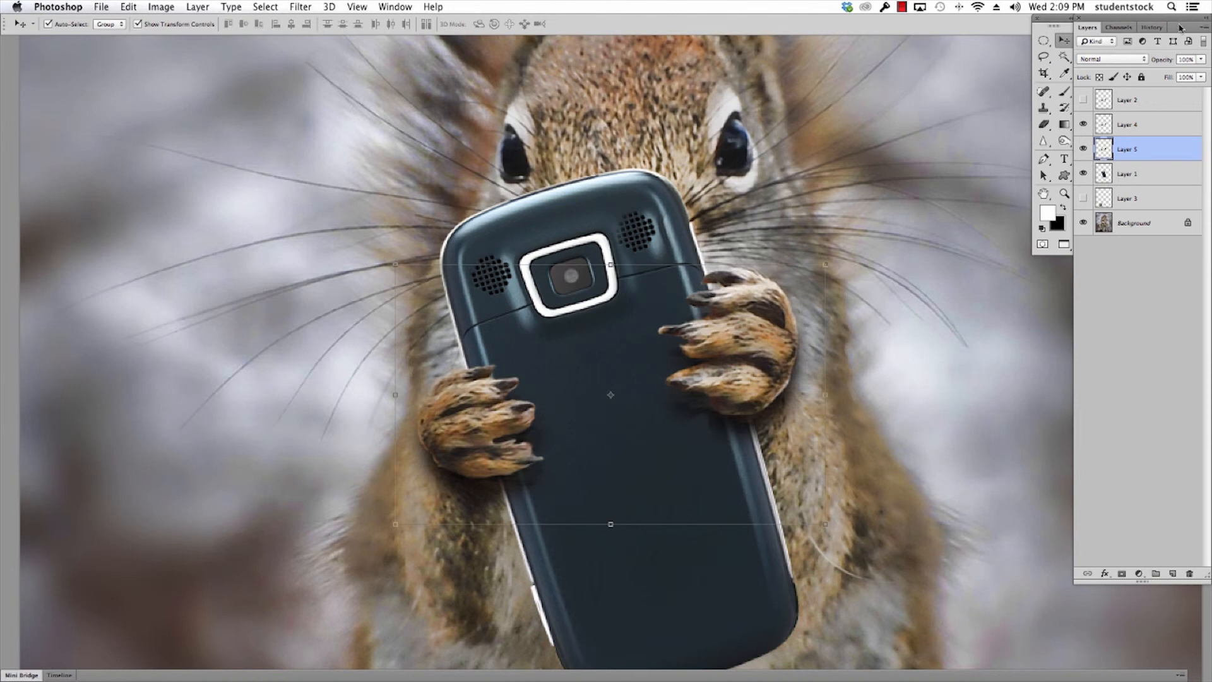
pyautogui.click(1126, 99)
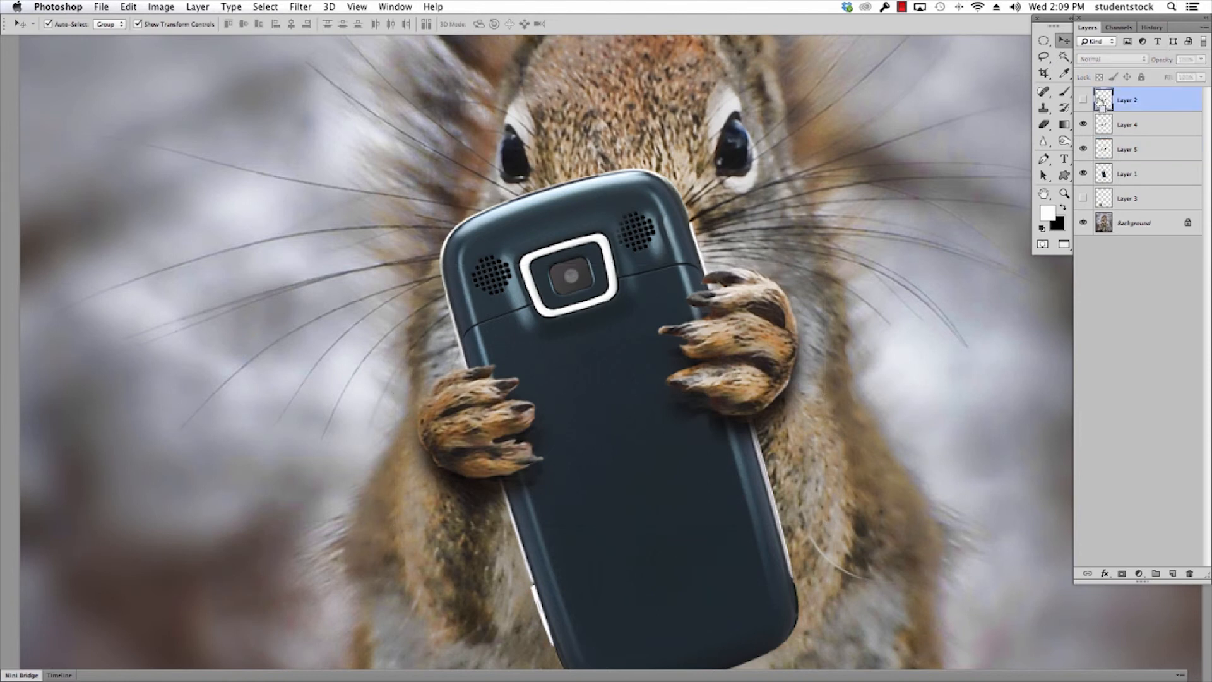